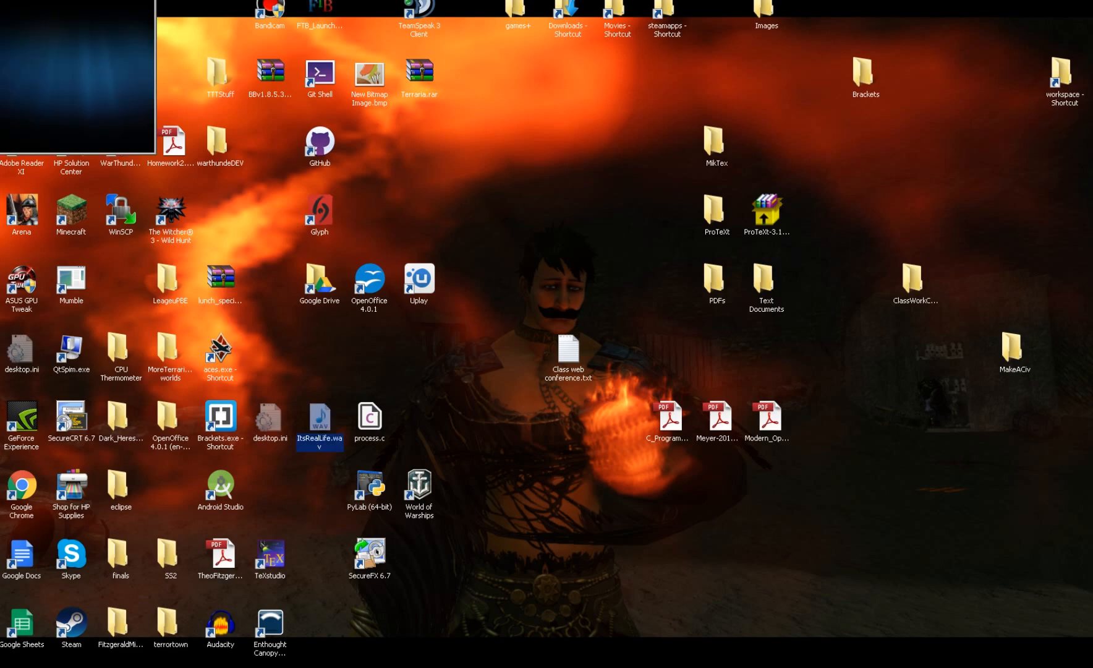
- Play ItsRealLife.wav from the desktop in Windows Media Player
double_click(319, 418)
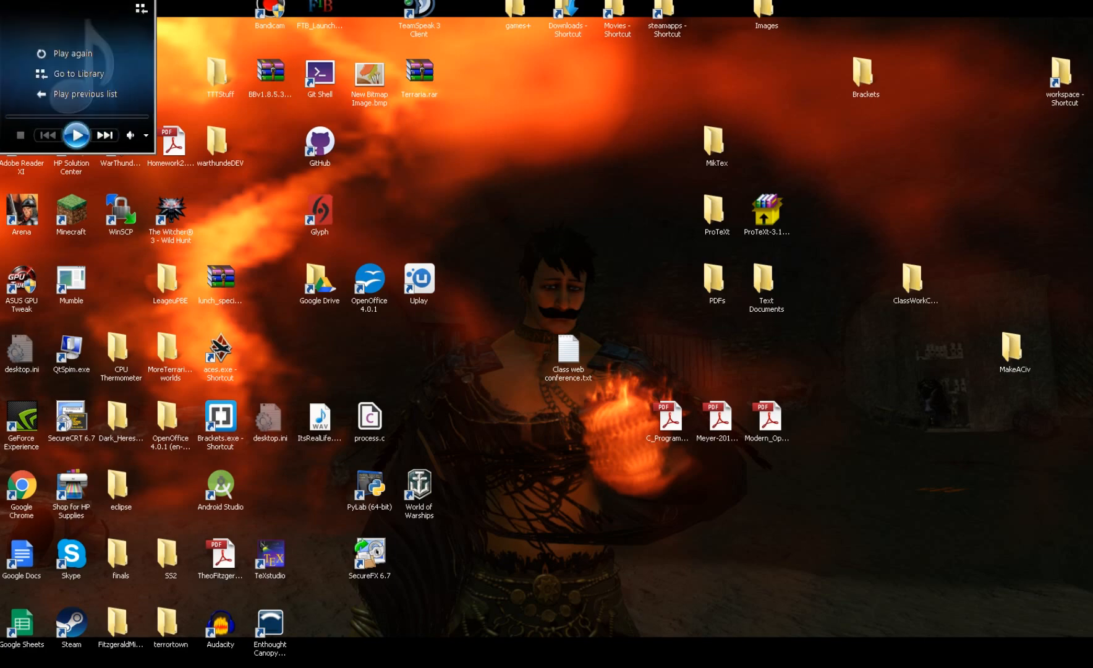
- Select the homework PDF file on the desktop
left_click(75, 135)
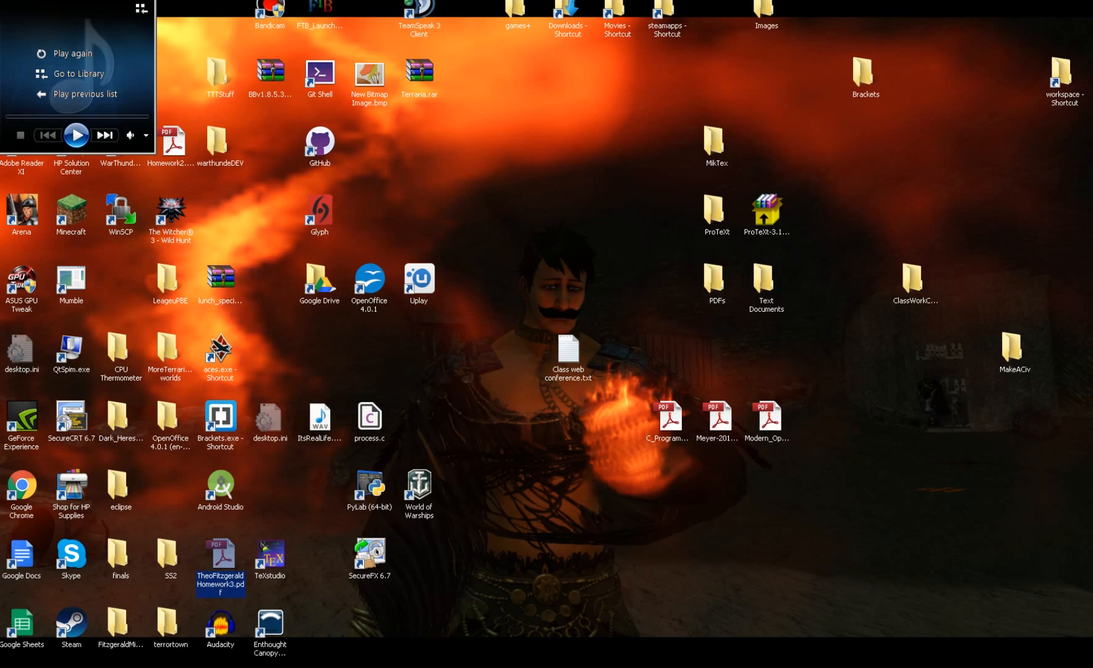
mouse_move(173, 143)
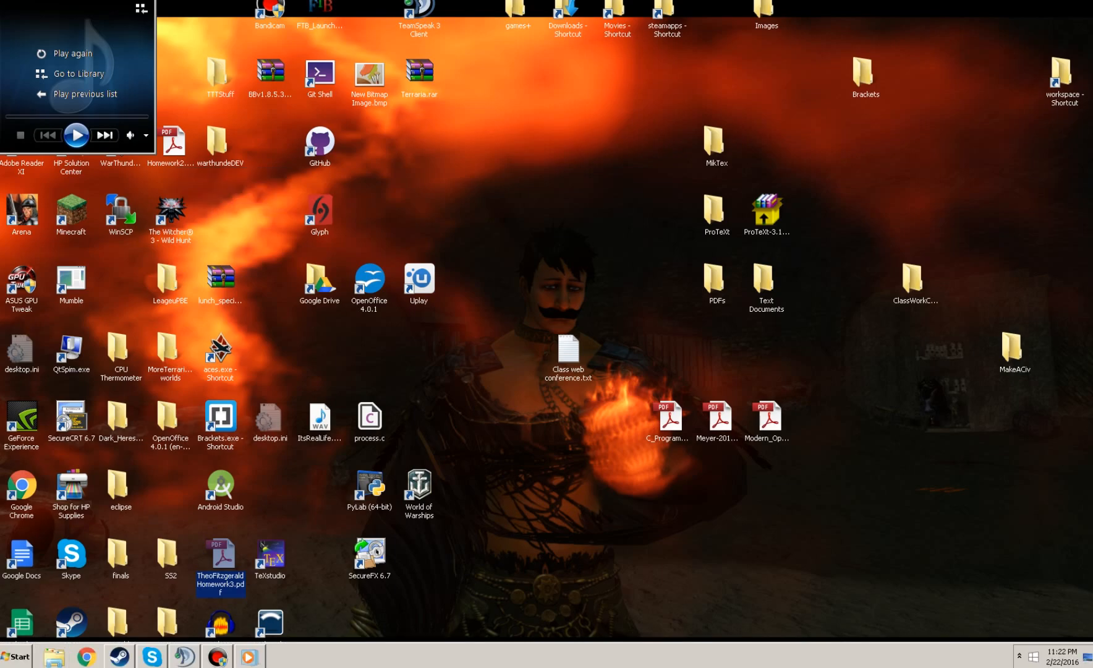
mouse_move(248, 656)
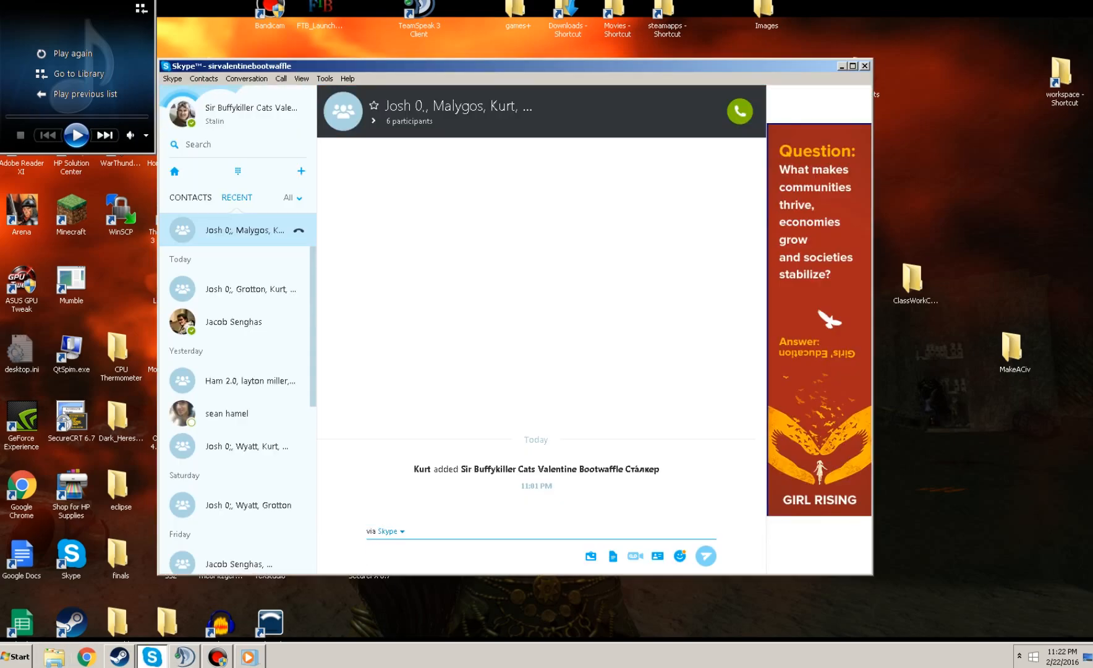
- Minimize the Skype group chat and bring up the Steam chat with the in-game friend
left_click(841, 66)
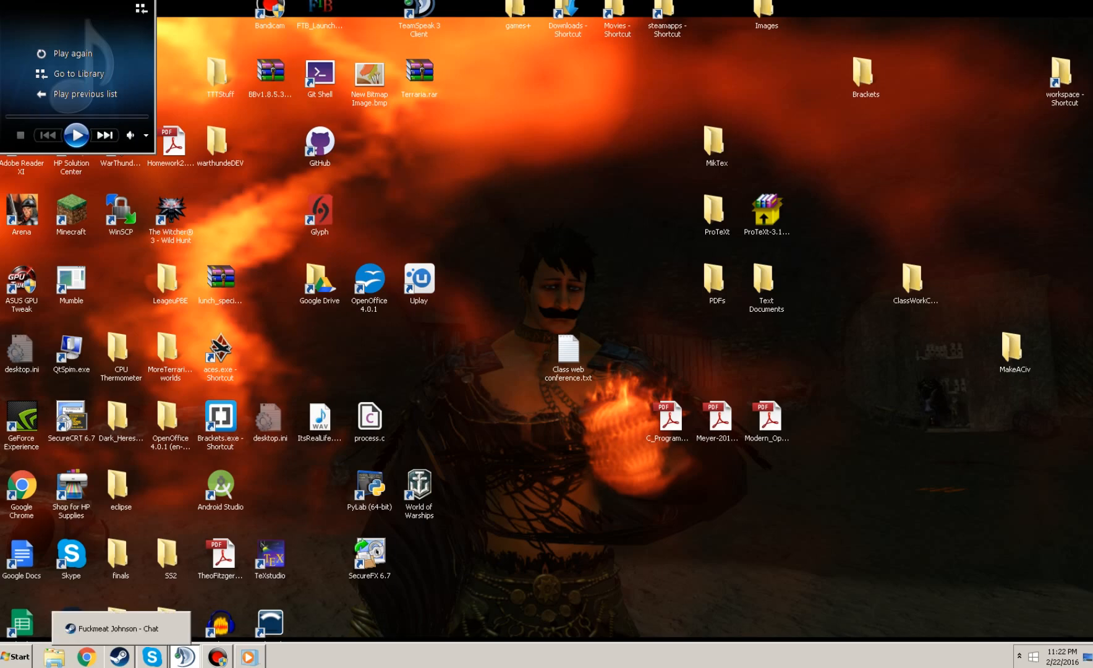
left_click(119, 628)
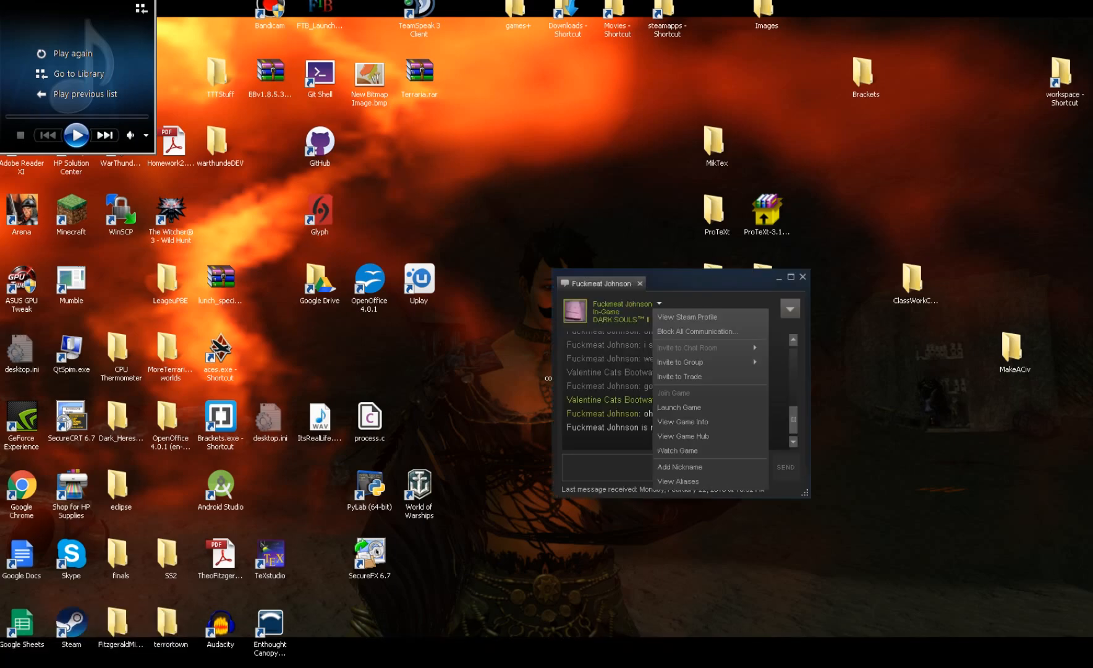
mouse_move(677, 407)
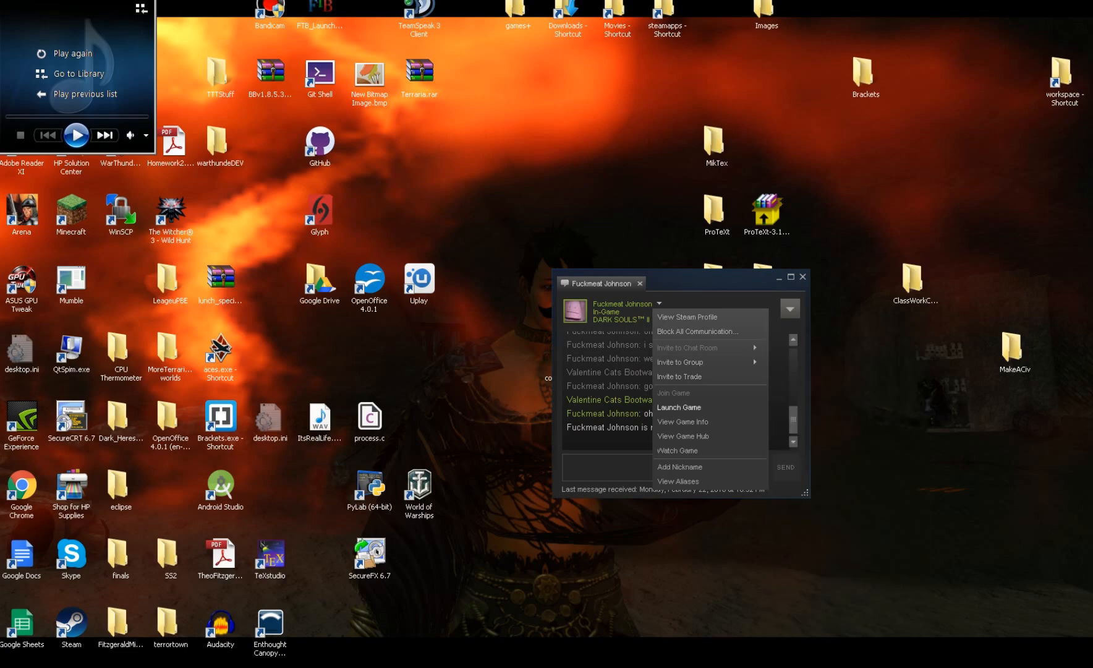